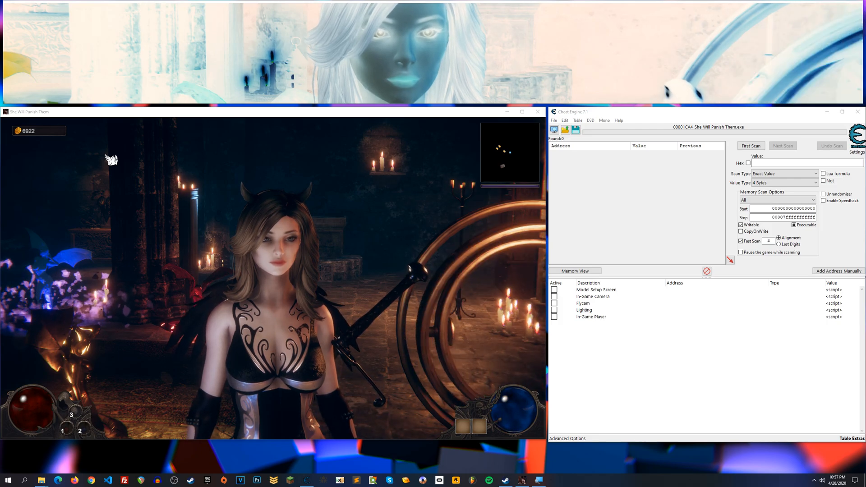
Activate the Lighting script and expand it to show Lighting 1–3's toggle and coordinate entries.
left_click(575, 271)
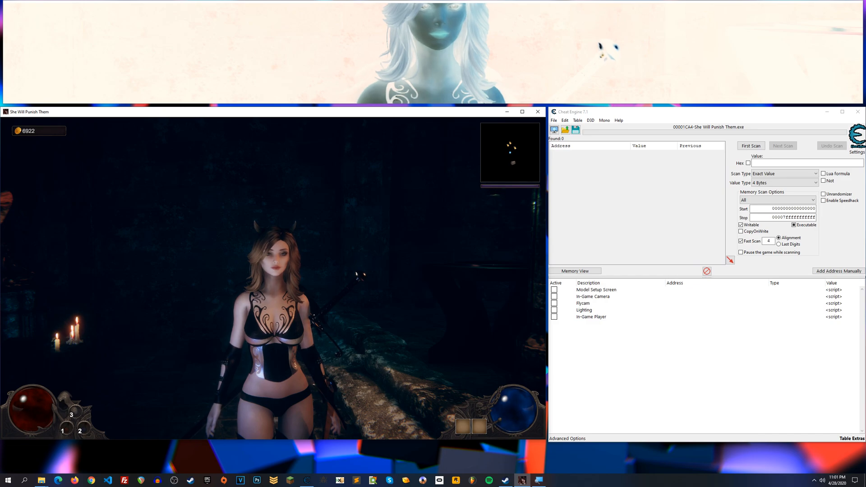
left_click(574, 271)
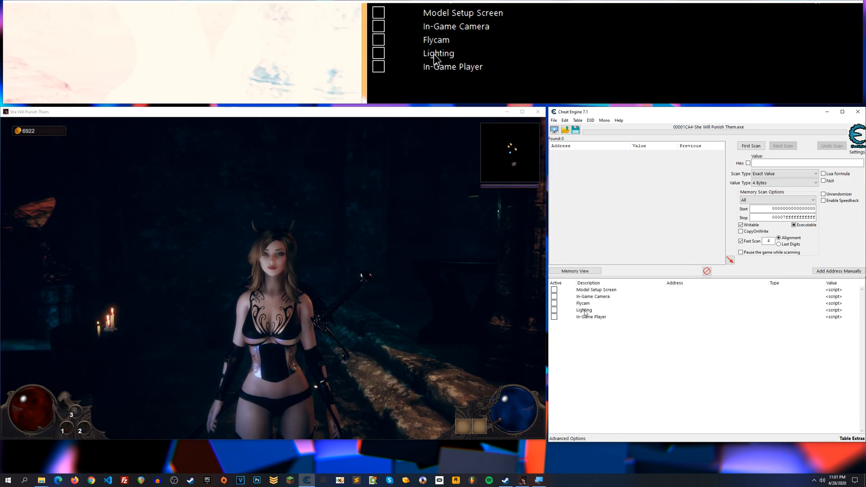
left_click(584, 310)
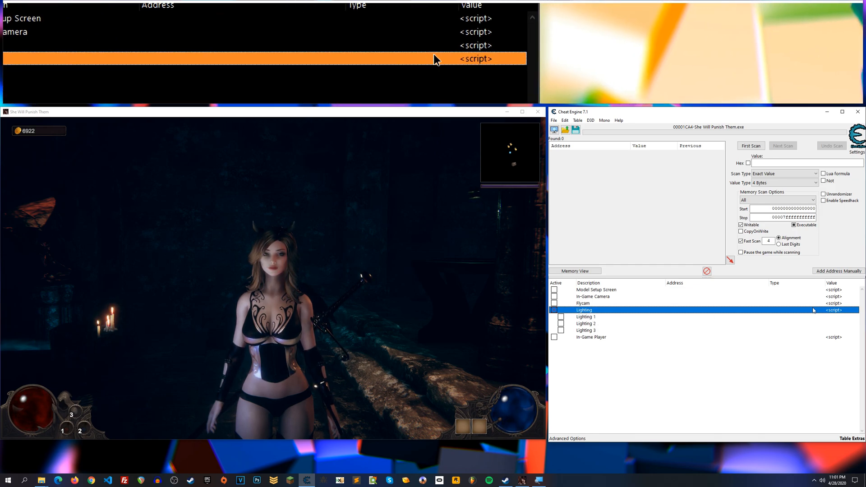
left_click(585, 331)
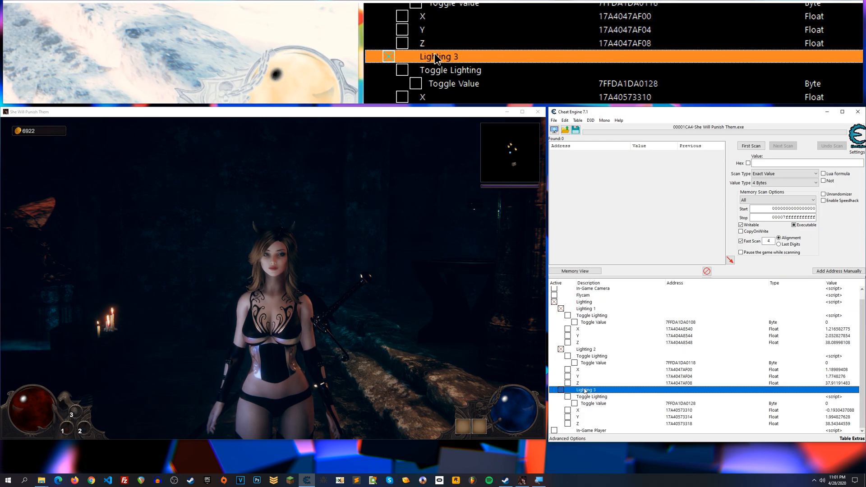
Select Lighting 1's X, Lighting 3's Z, the Lighting 1 group and its Toggle Lighting entry.
left_click(577, 328)
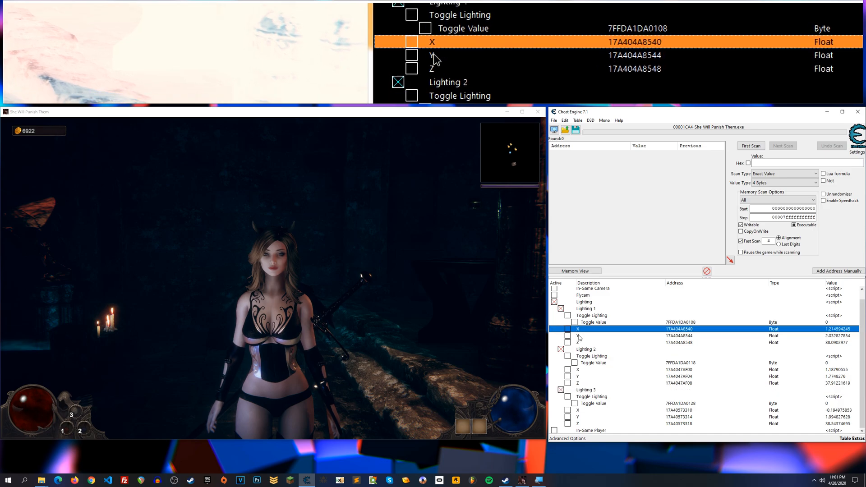
left_click(578, 383)
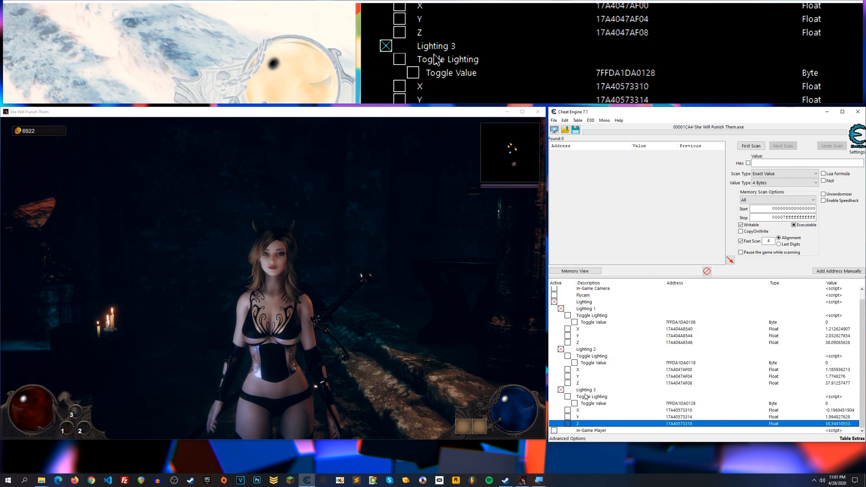
left_click(588, 308)
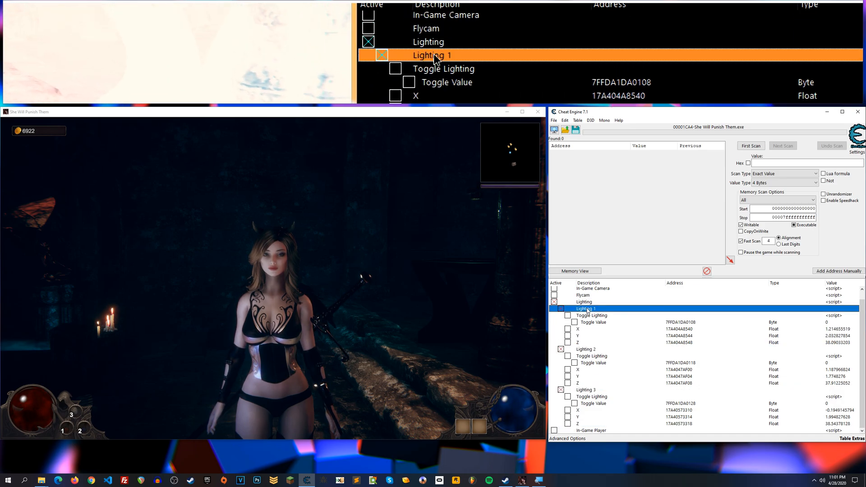
scroll("down", 3)
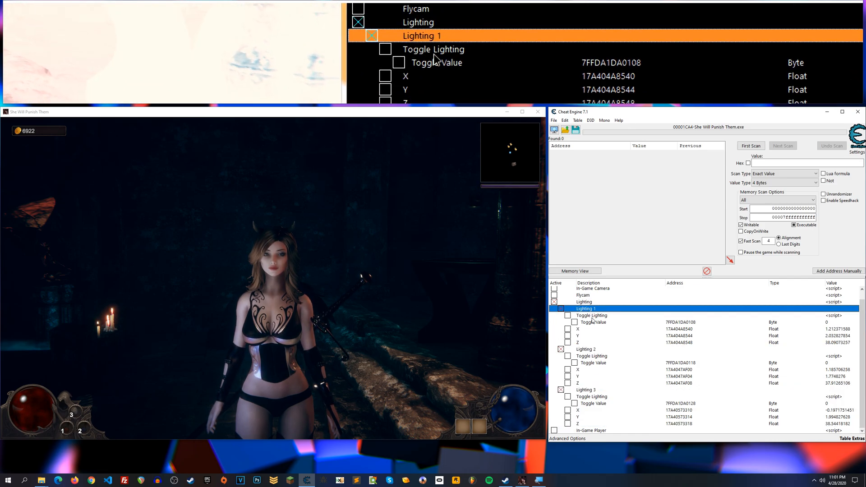
left_click(591, 315)
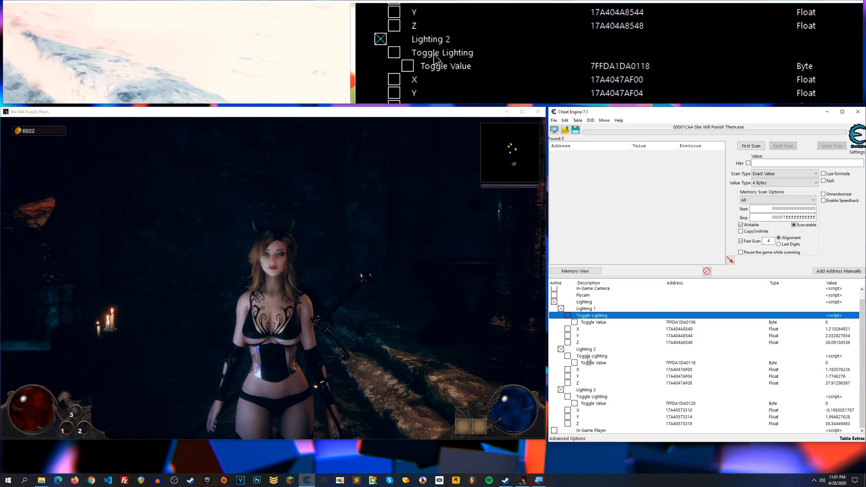
Switch on a light's Toggle Lighting so its Toggle Value reads 1.
left_click(592, 355)
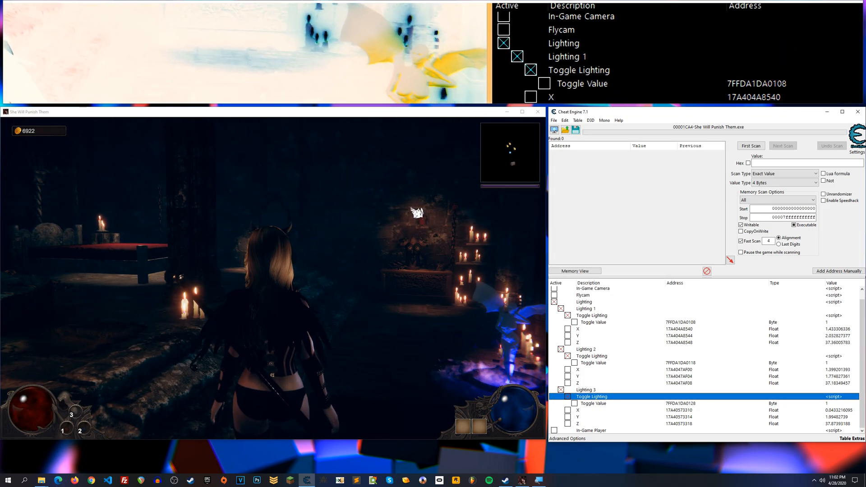
Switch off two lights' Toggle Lighting so their Toggle Values read 0.
left_click(567, 355)
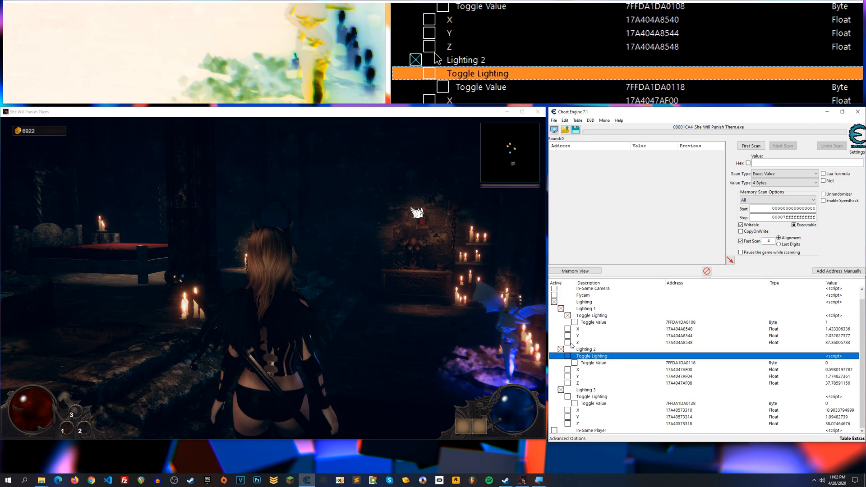
left_click(591, 315)
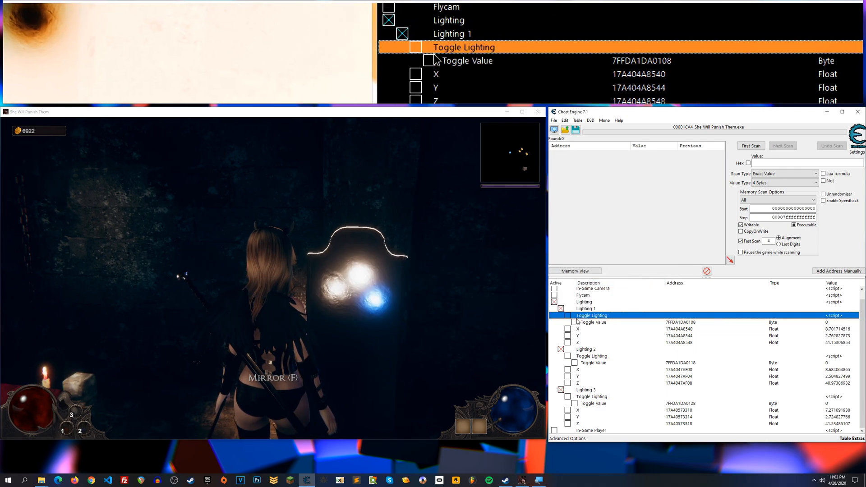
Toggle the second light's Toggle Lighting on and back off.
left_click(591, 355)
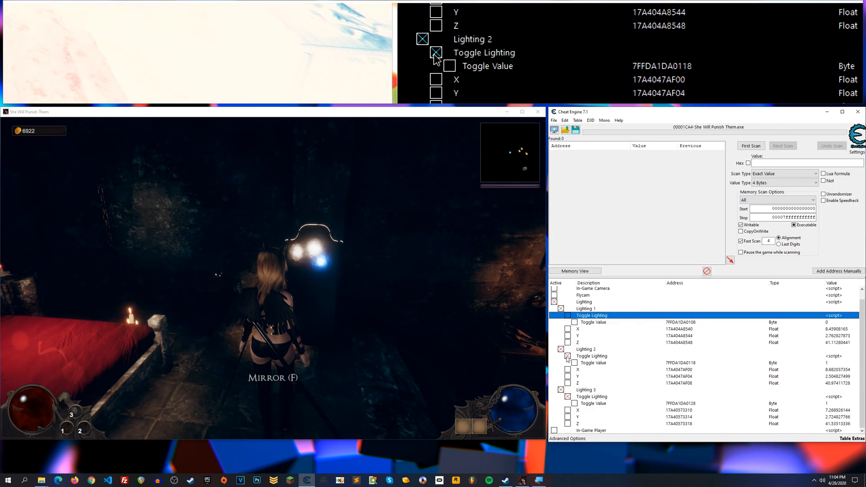
left_click(568, 356)
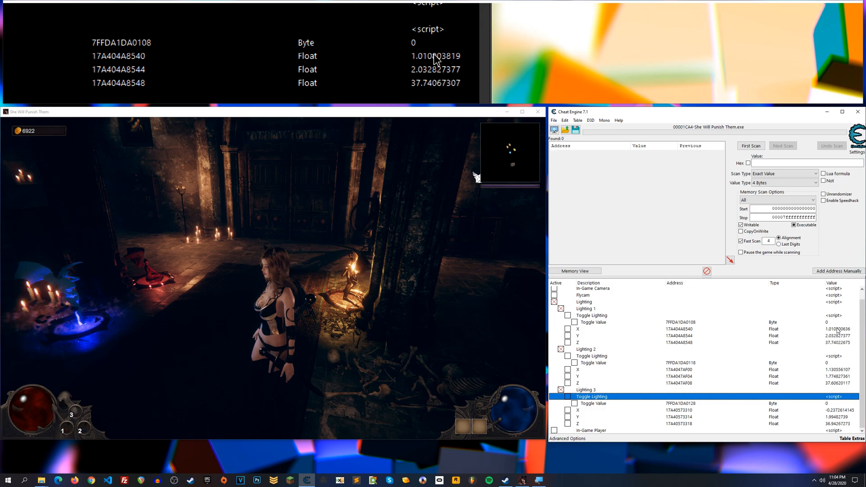
Switch the third light's Toggle Lighting entry.
left_click(578, 328)
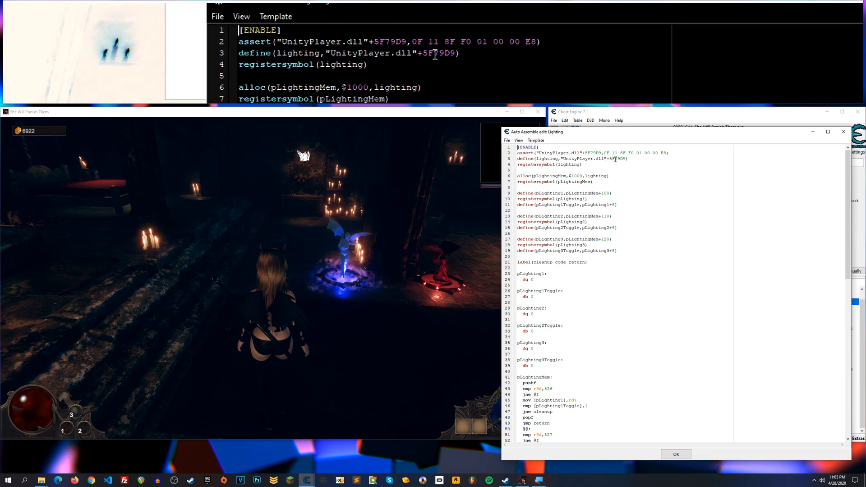
double_click(492, 52)
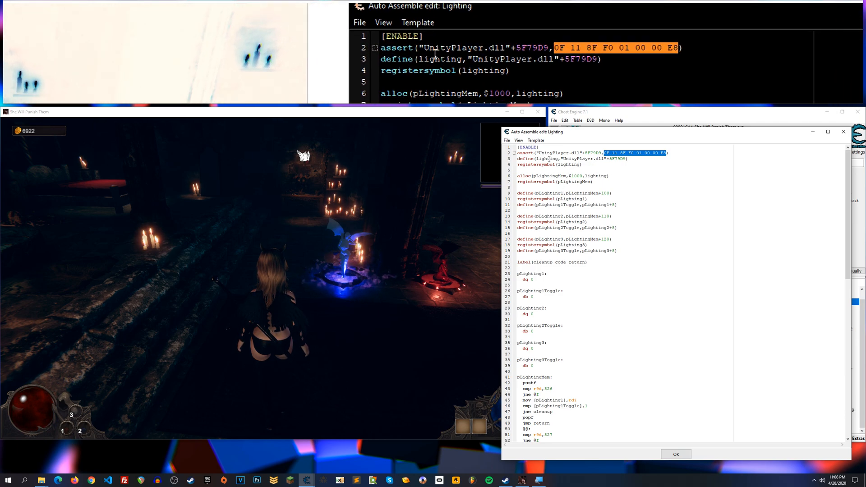
scroll("down", 3)
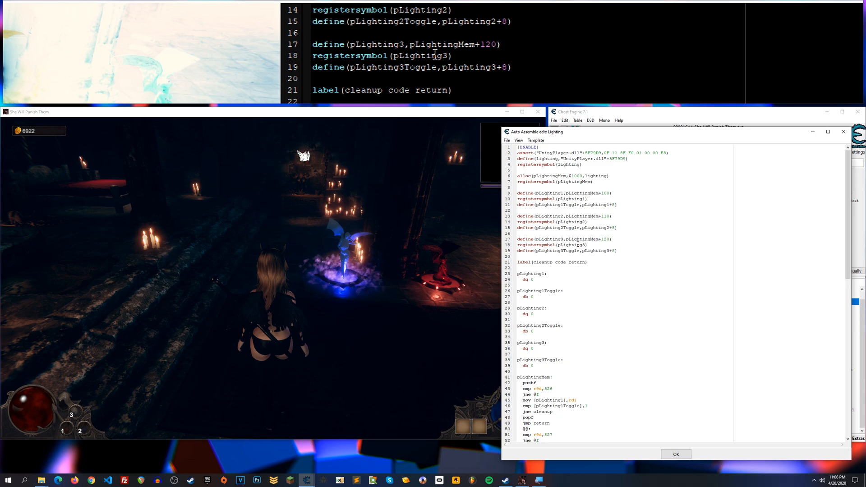
scroll("up", 3)
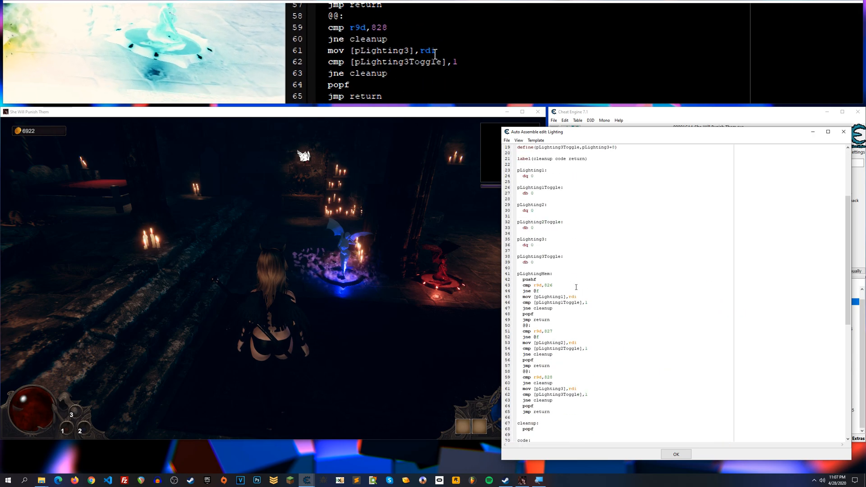
scroll("up", 3)
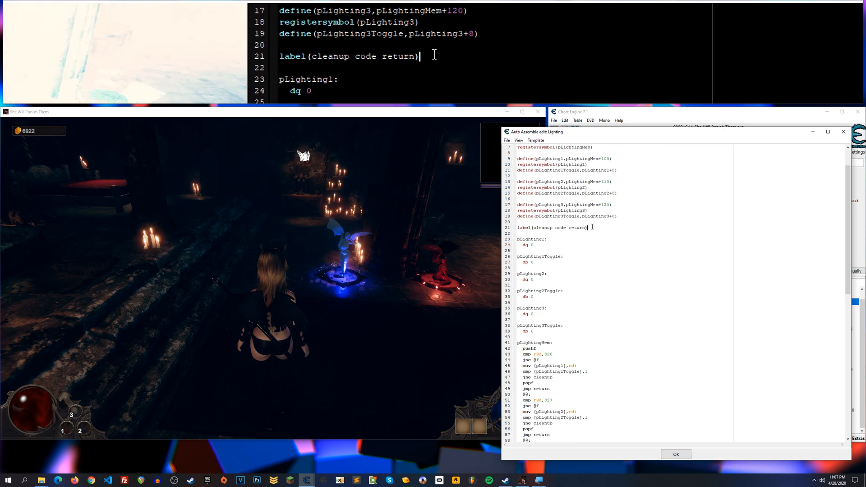
scroll("down", 3)
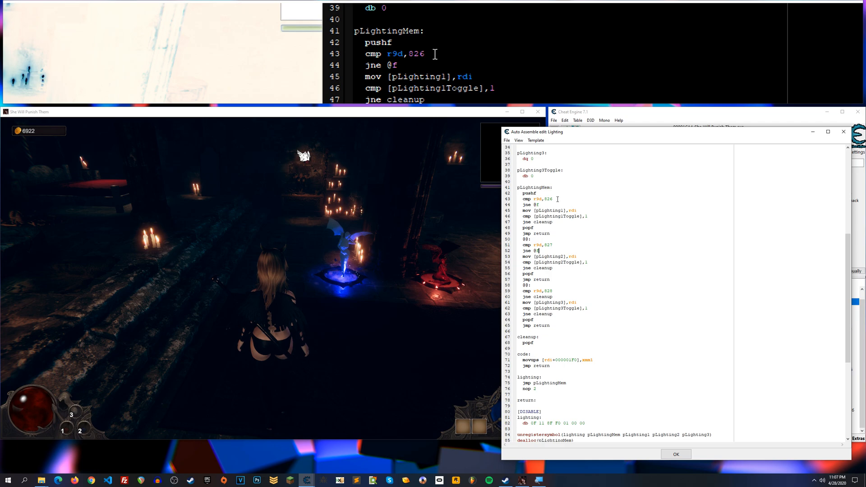
Select the enable section and light definition blocks in the Lighting script's code.
scroll("up", 3)
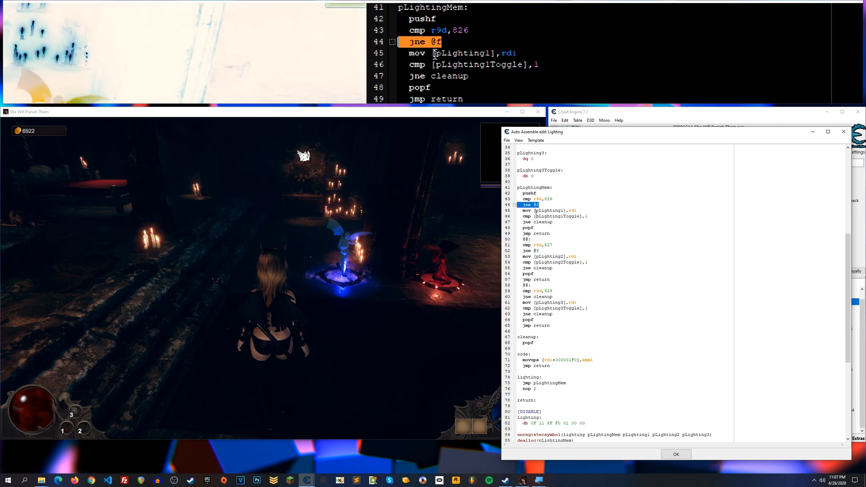
left_click(536, 244)
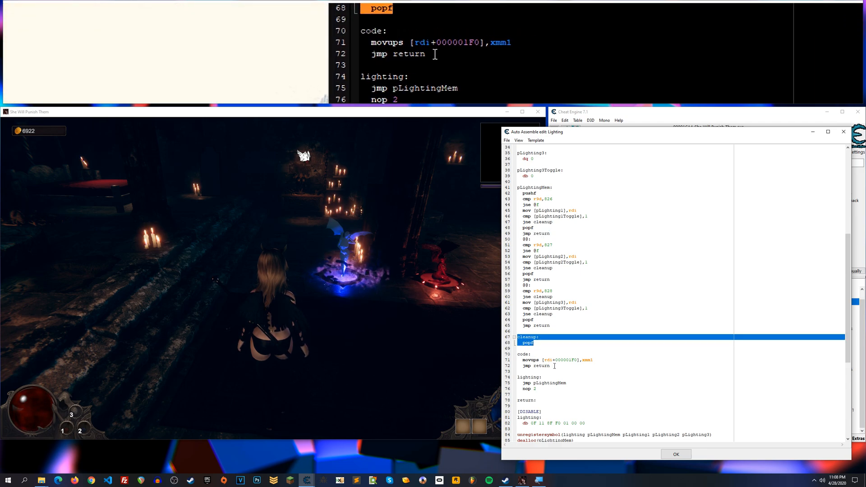
left_click(522, 354)
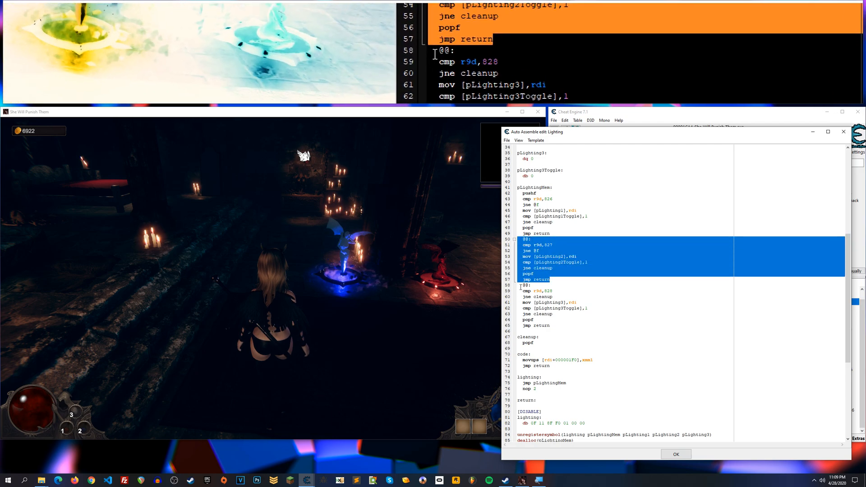
Scroll through the rest of the script and close the editor with OK.
scroll("down", 3)
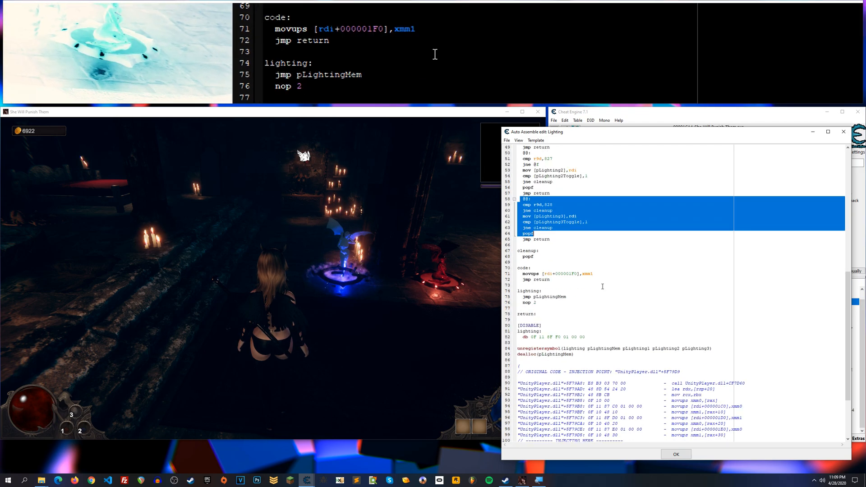
scroll("down", 3)
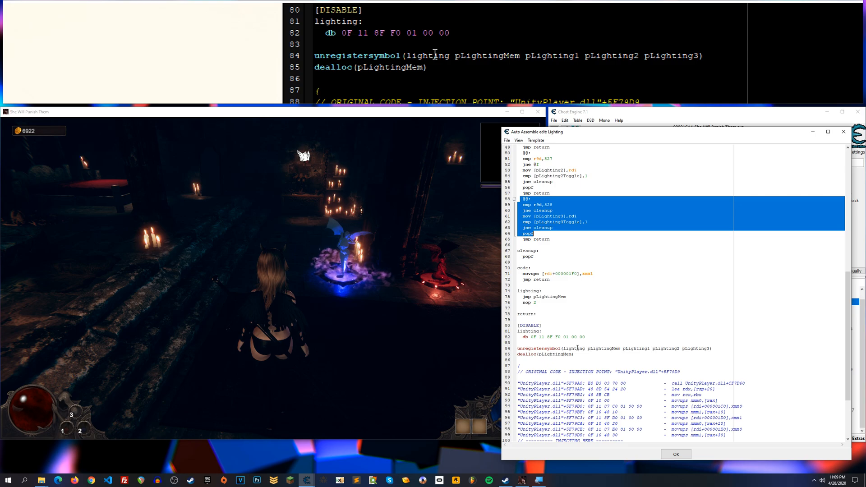
scroll("up", 3)
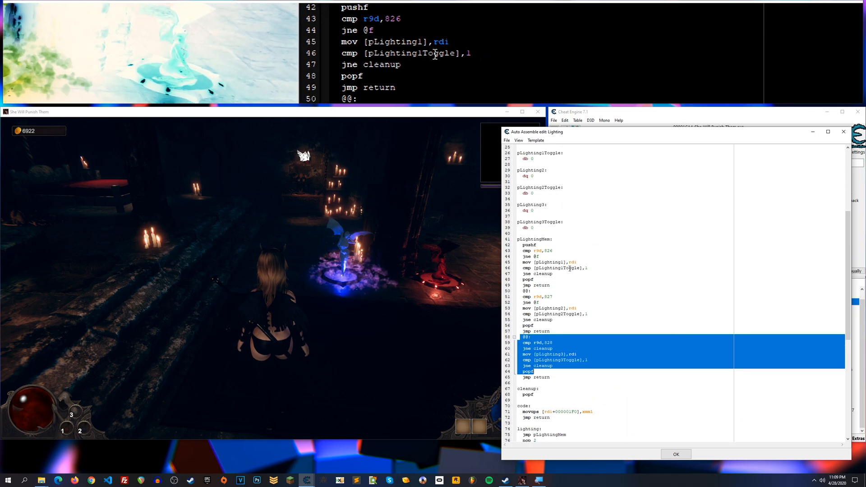
left_click(676, 454)
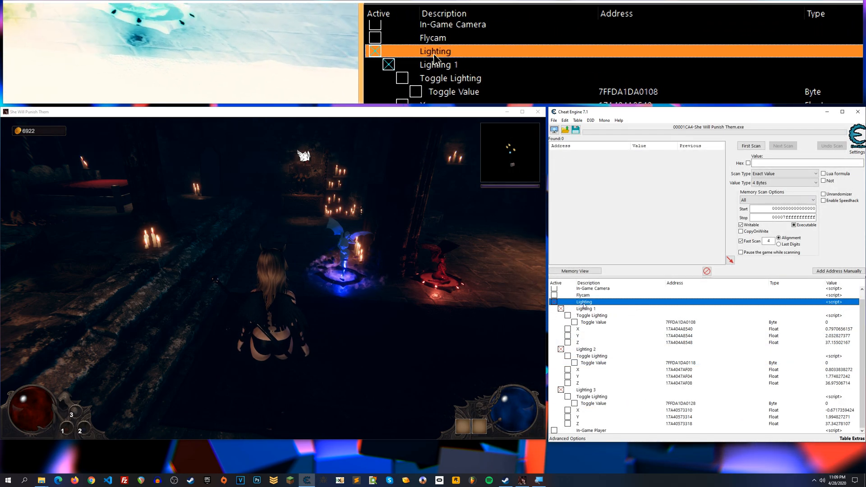
Activate the Lighting script and show only Lighting 1's entries with Toggle Value 1.
left_click(583, 308)
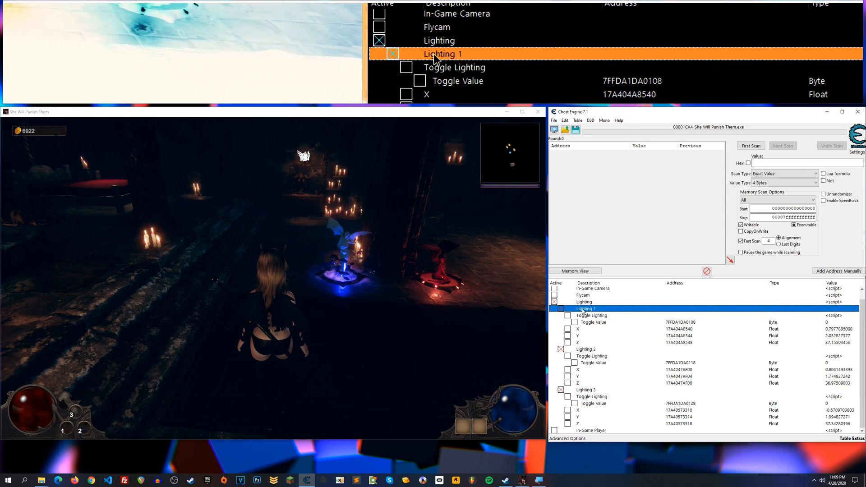
left_click(392, 53)
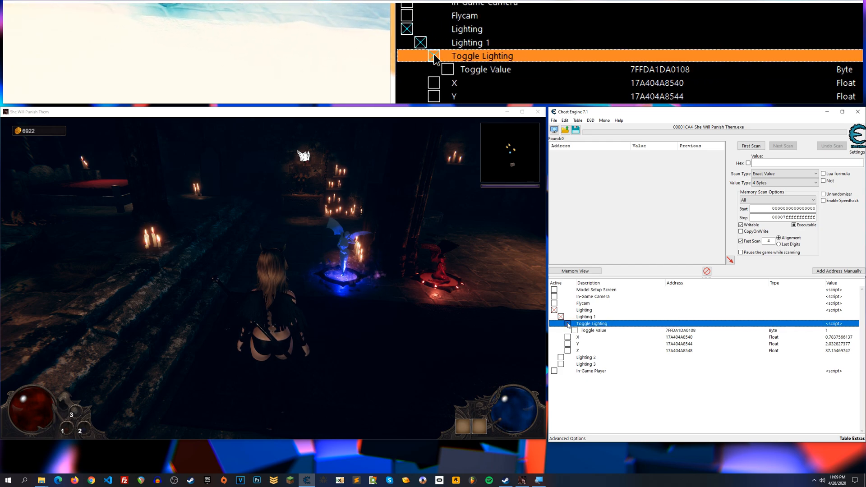
Set Lighting 1's Toggle Value back to 0 and inspect its Z coordinate row.
left_click(593, 330)
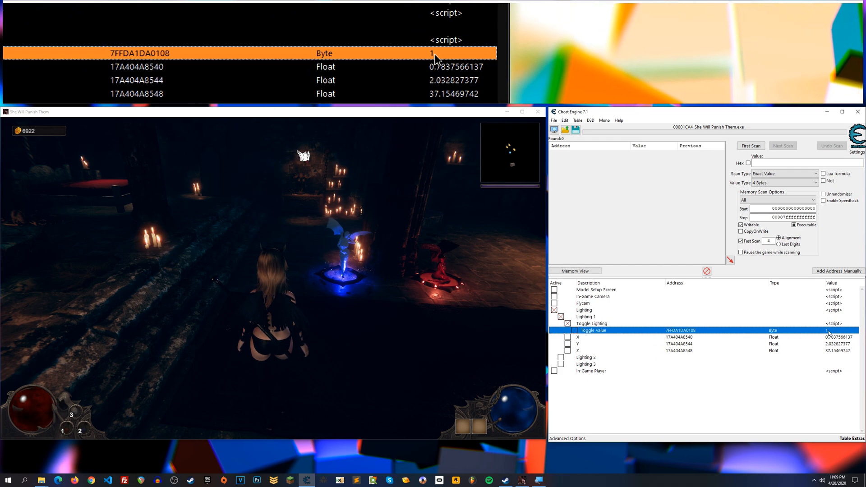
left_click(567, 322)
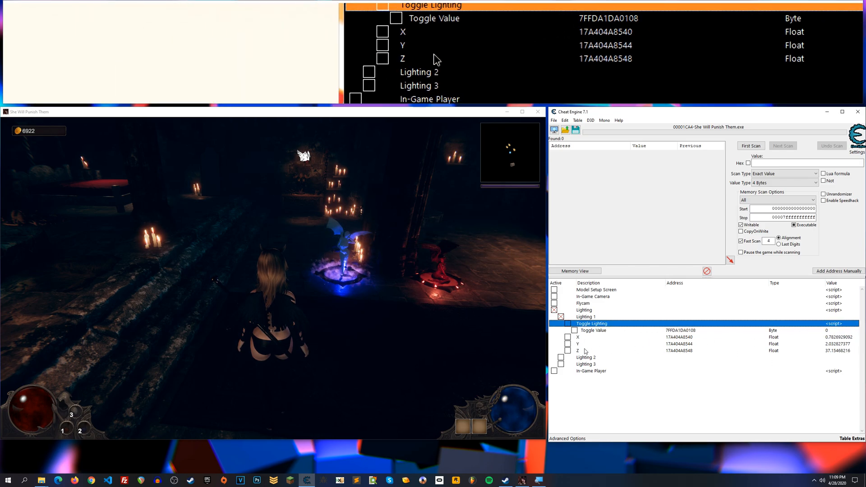
left_click(577, 351)
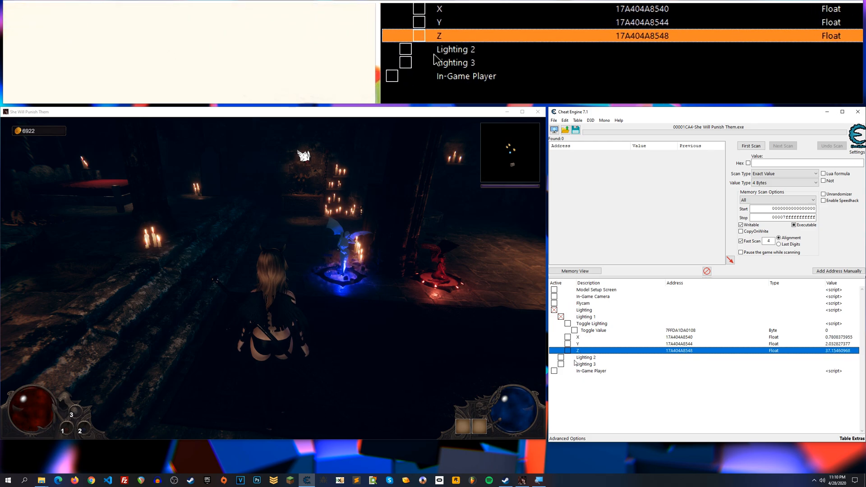
double_click(577, 336)
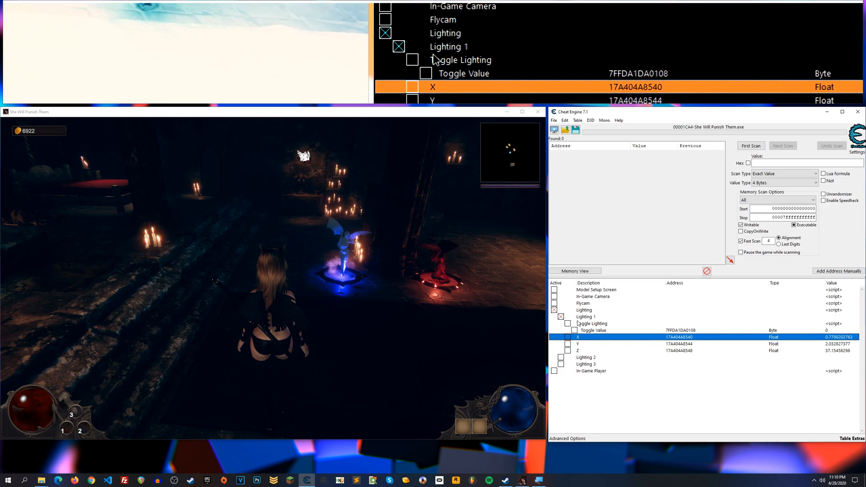
Deactivate the Lighting script so its light entries disappear from the table.
left_click(561, 309)
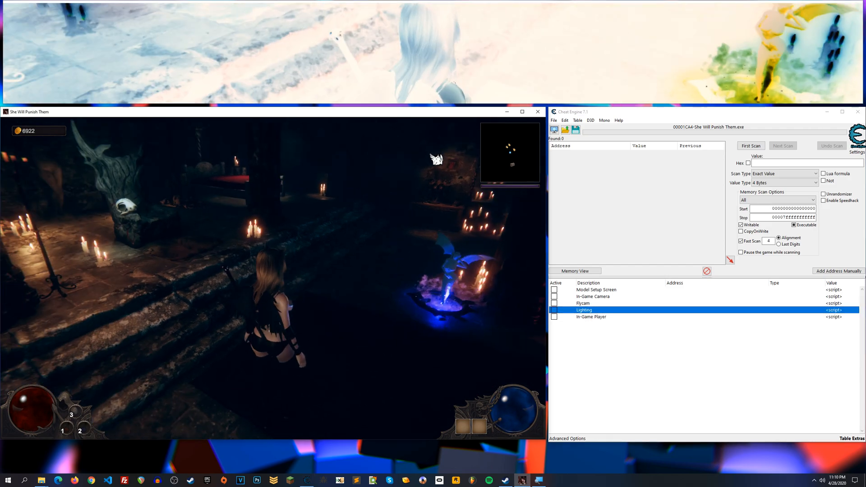